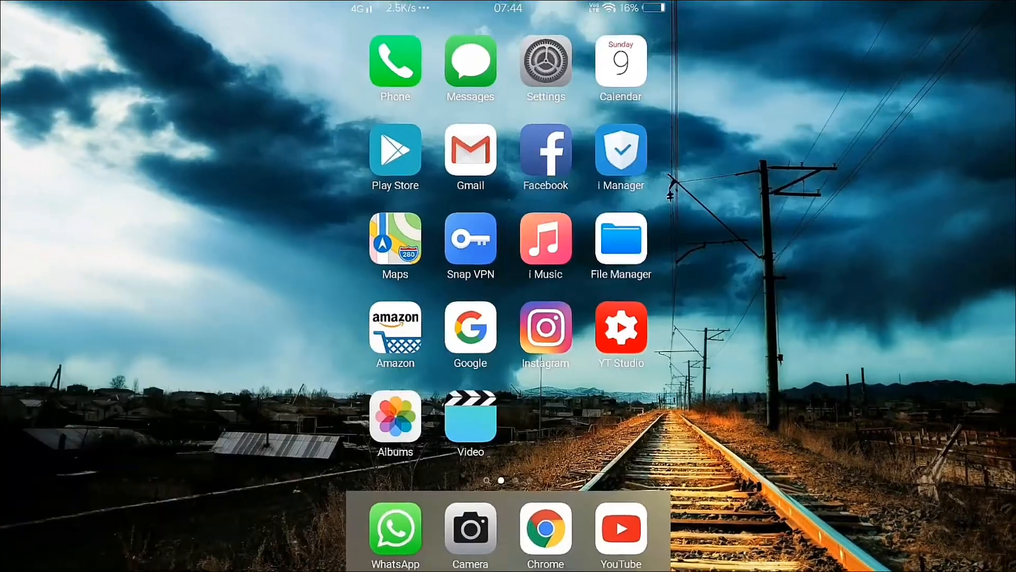
Search Google Play Store for 'retou' to reach the installed TouchRetouch listing.
click(394, 150)
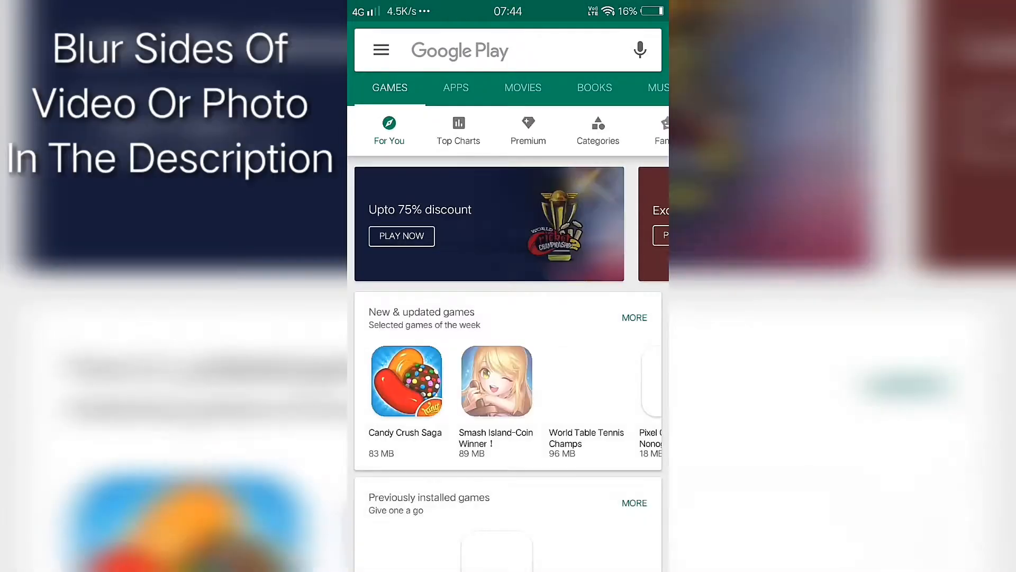
click(505, 49)
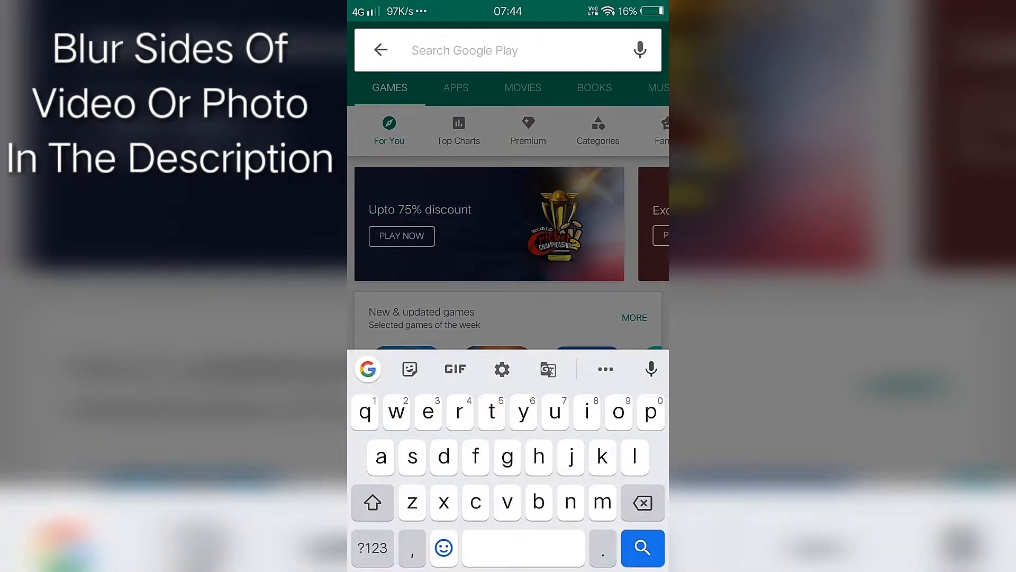
text(retou)
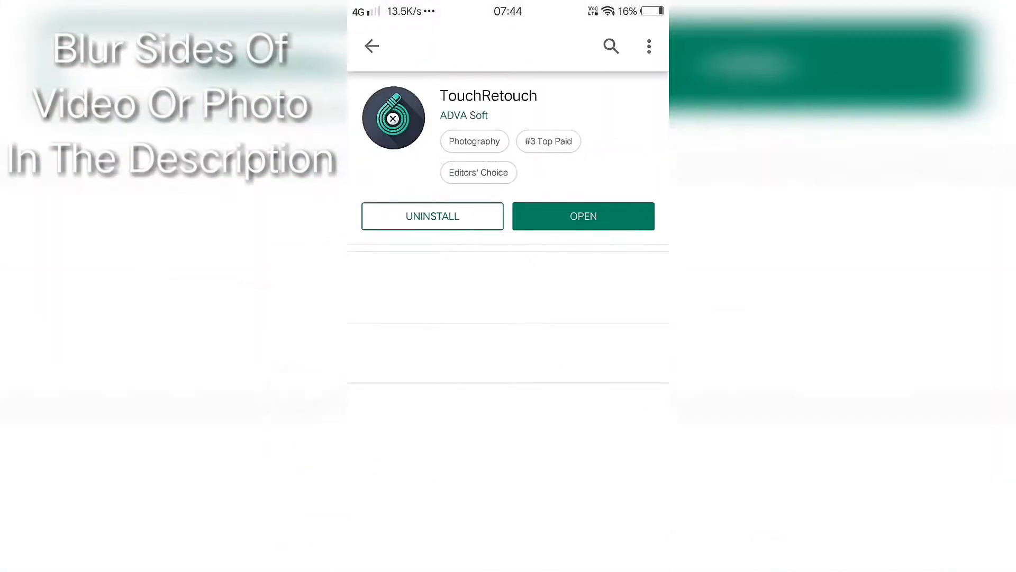
Exit the Play Store back to the phone's home screen.
click(583, 216)
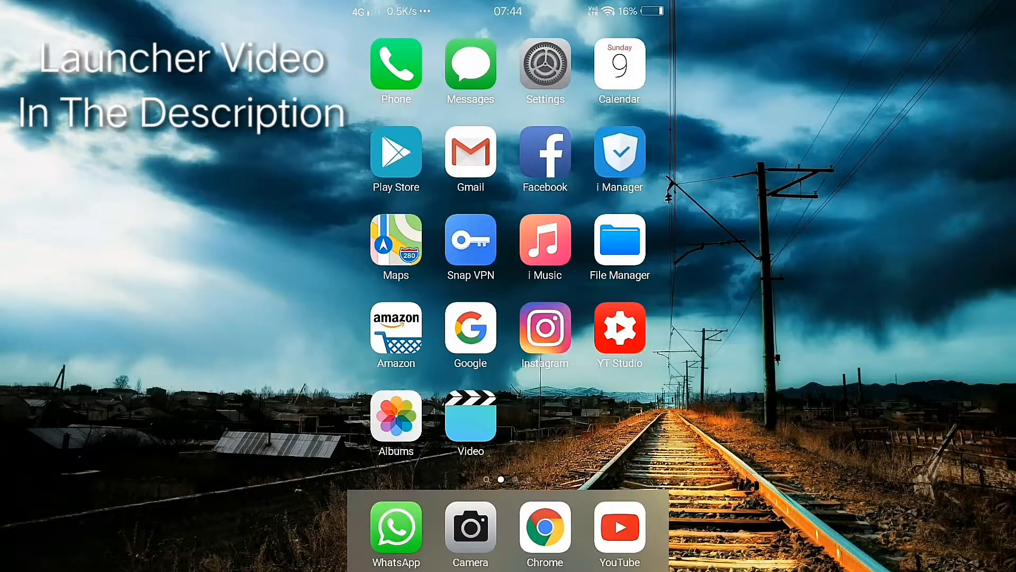
Crop the app icon screenshot from Albums > Screenshot to a square with Clip+Rotate and save.
click(396, 415)
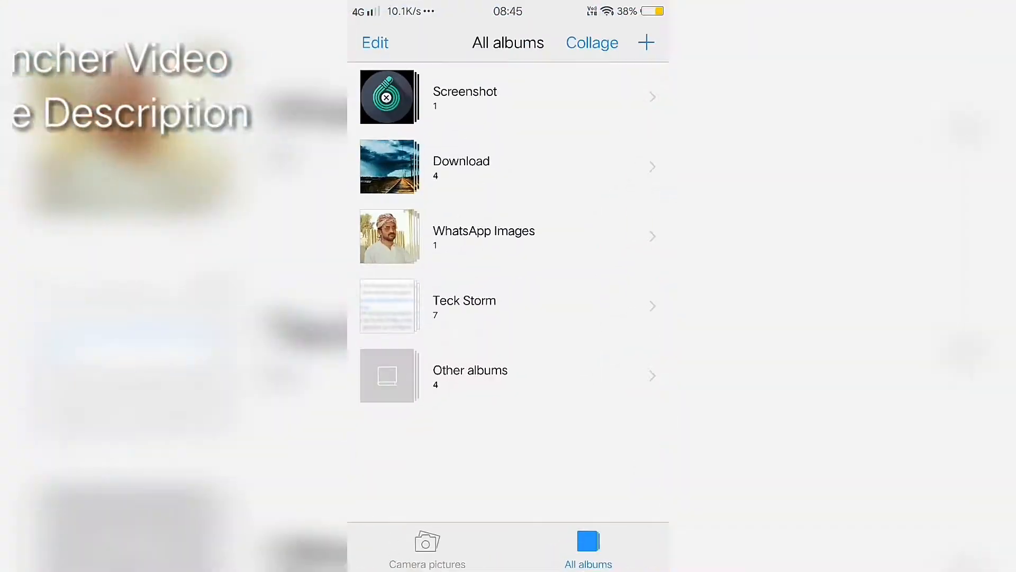
click(464, 97)
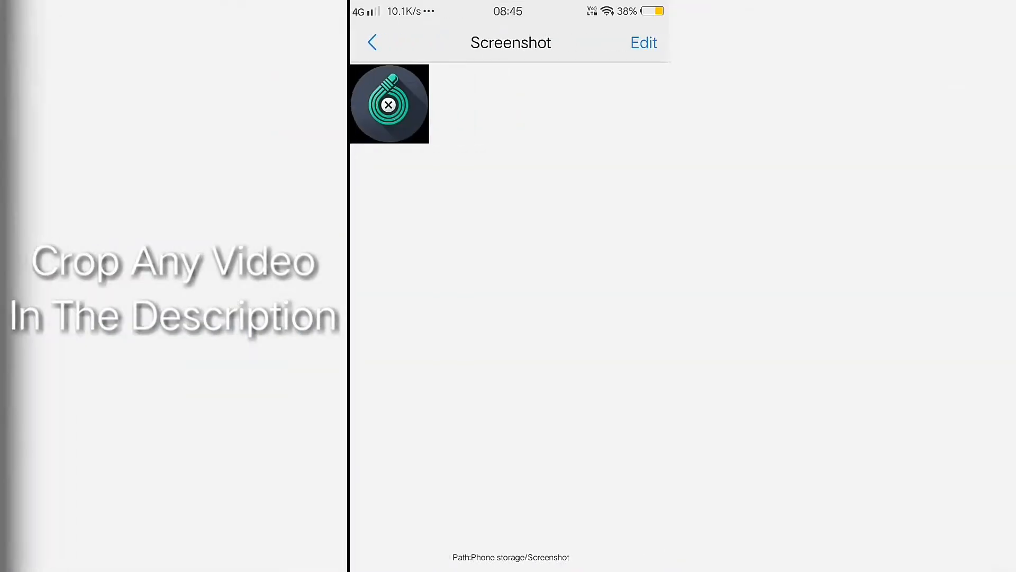
click(643, 43)
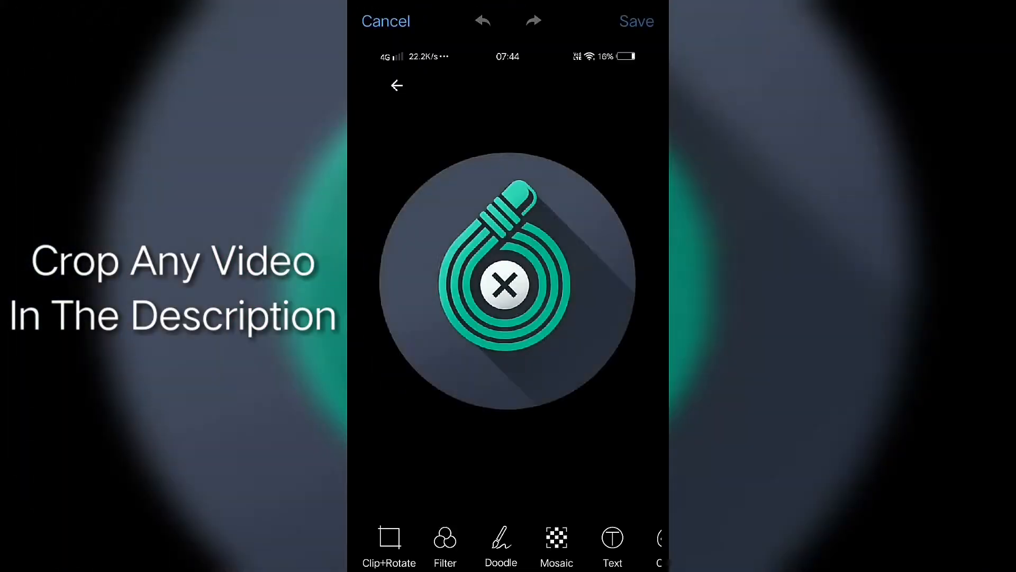
click(389, 544)
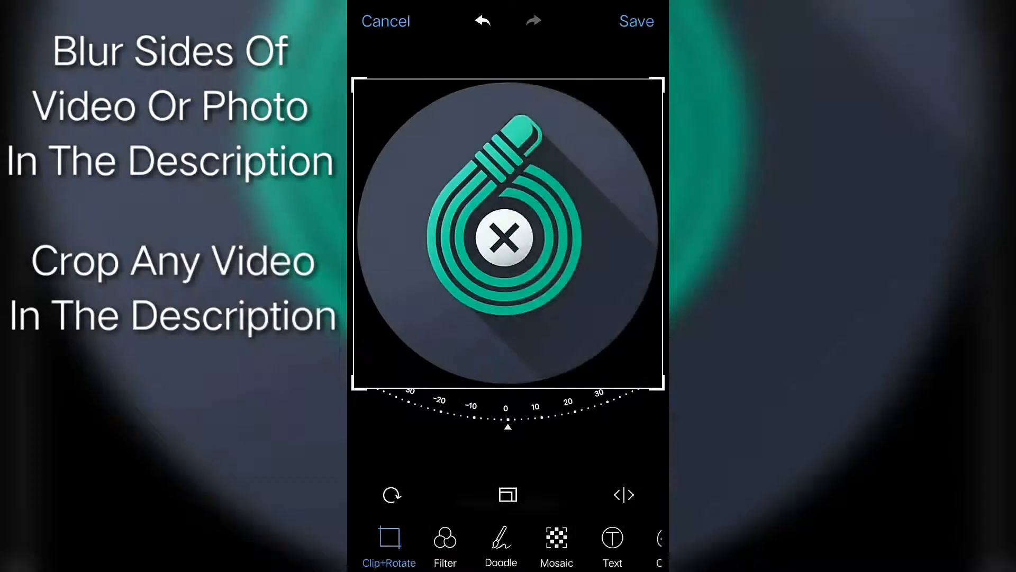
click(635, 22)
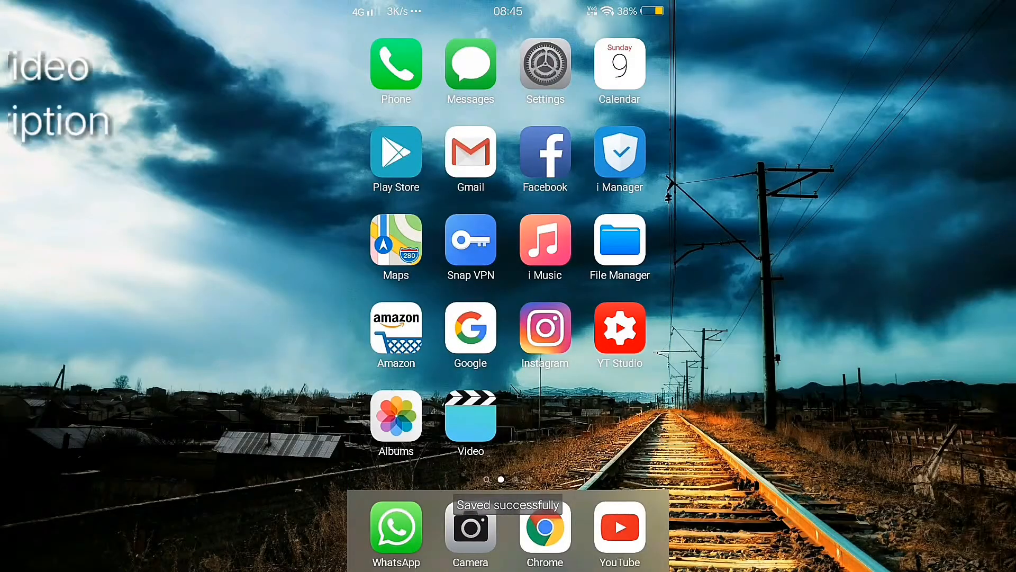
Launch TouchRetouch and load the cropped icon screenshot from Albums.
scroll(left, 3)
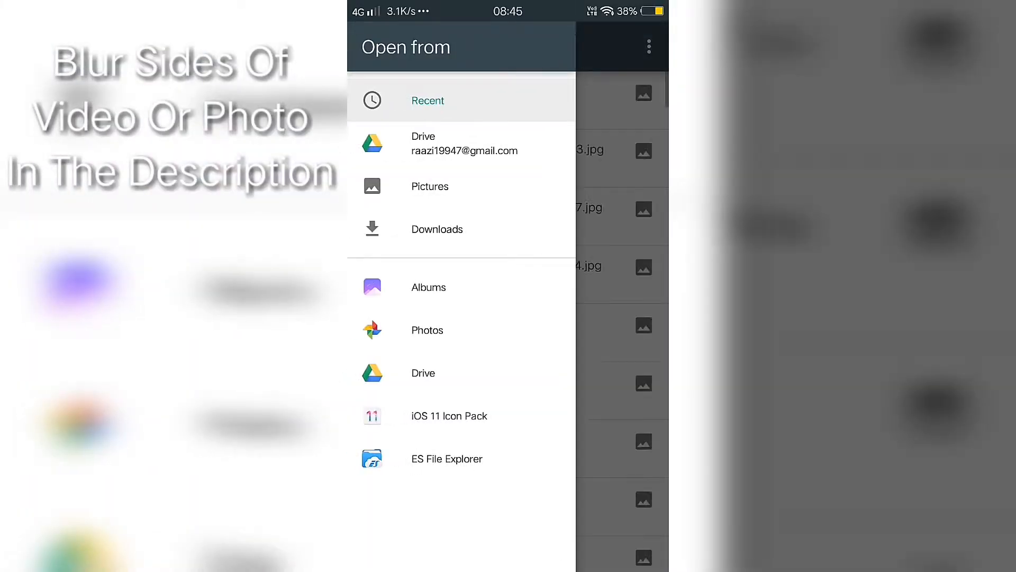
click(430, 185)
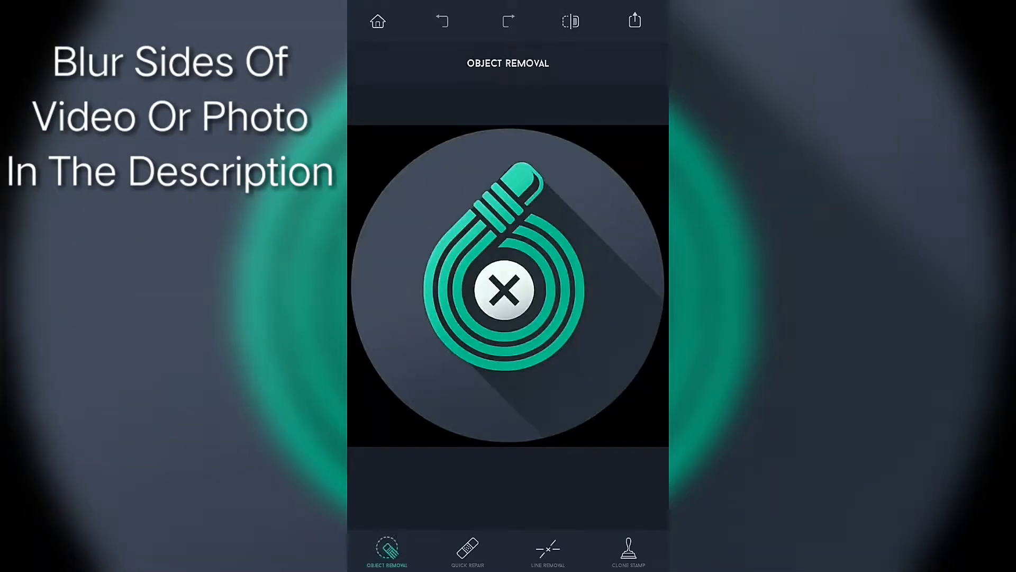
Brush over the black corners around the round icon to mark them for removal.
click(386, 551)
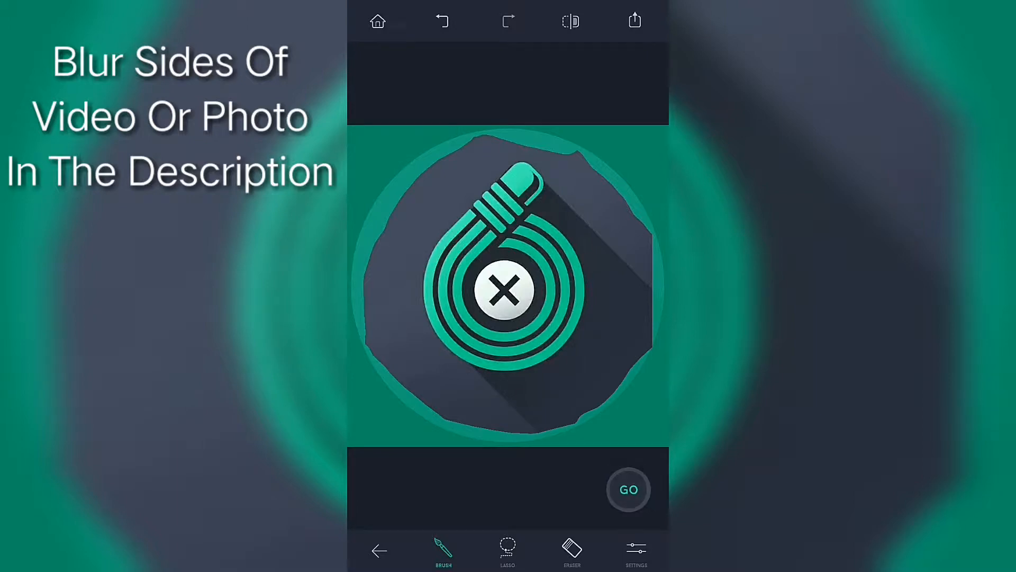
click(629, 489)
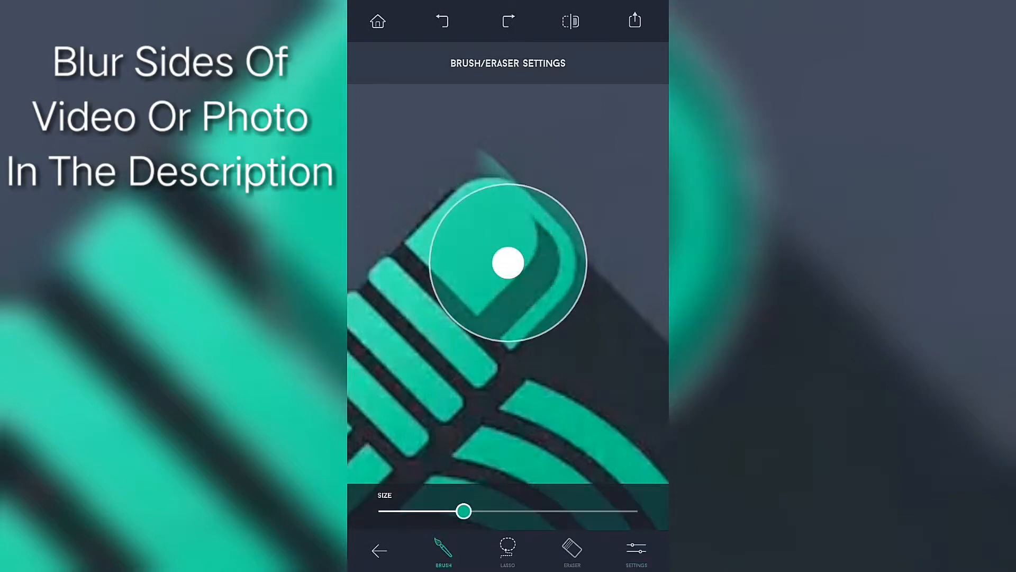
Resize the brush, remove the marked corners, save the icon and verify it in Screenshot album.
drag(463, 510, 402, 511)
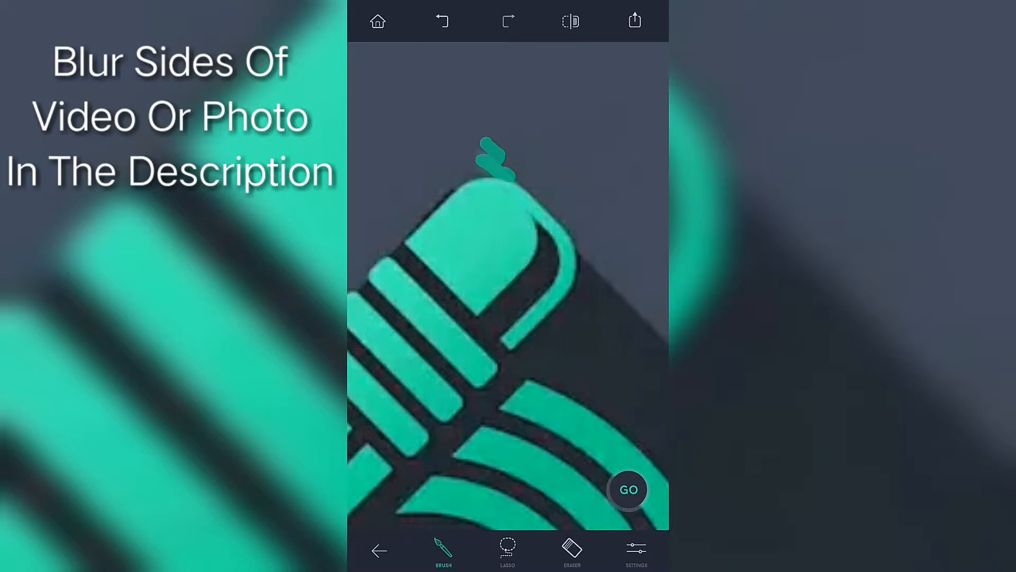
click(627, 489)
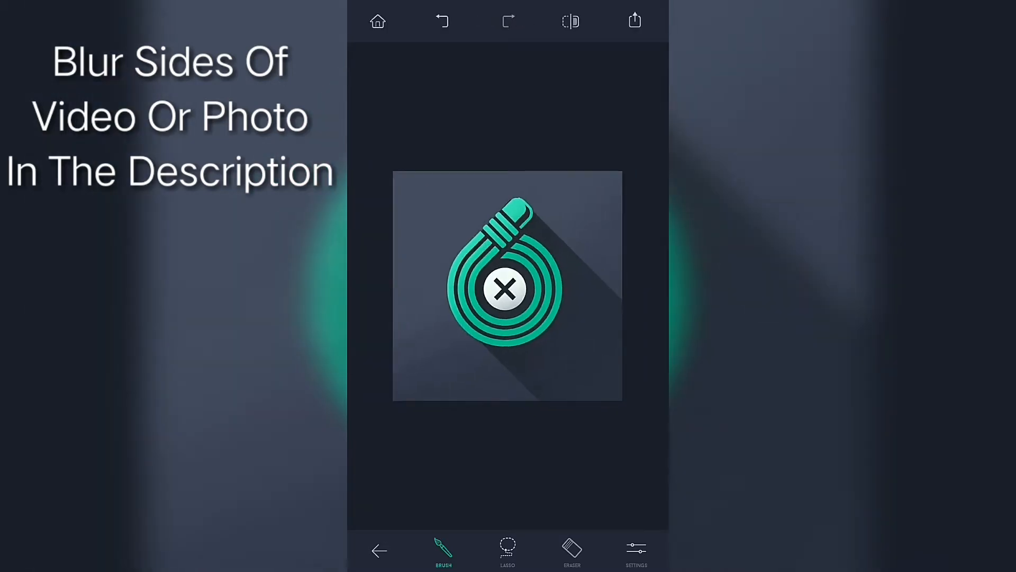
click(634, 21)
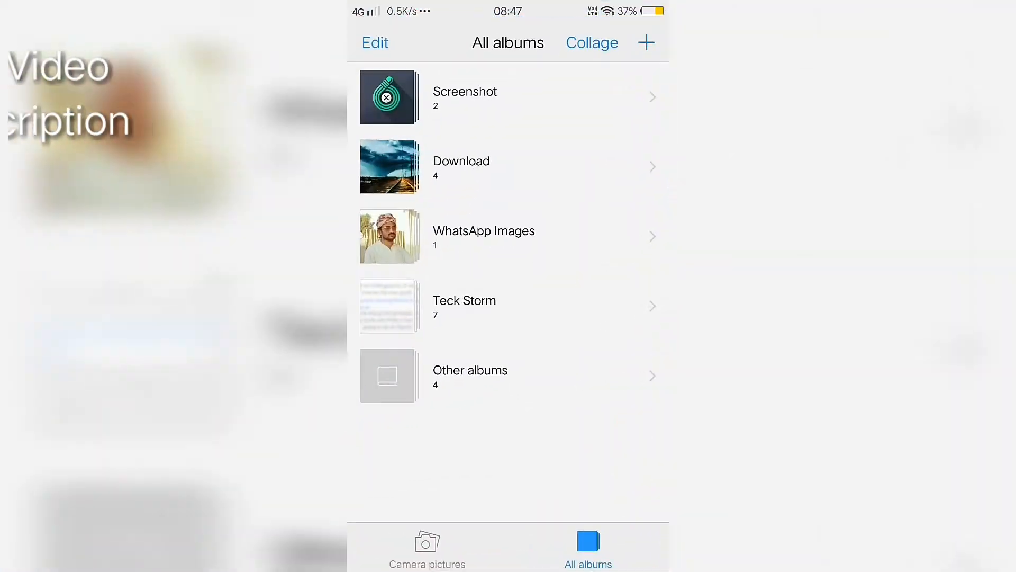
click(389, 96)
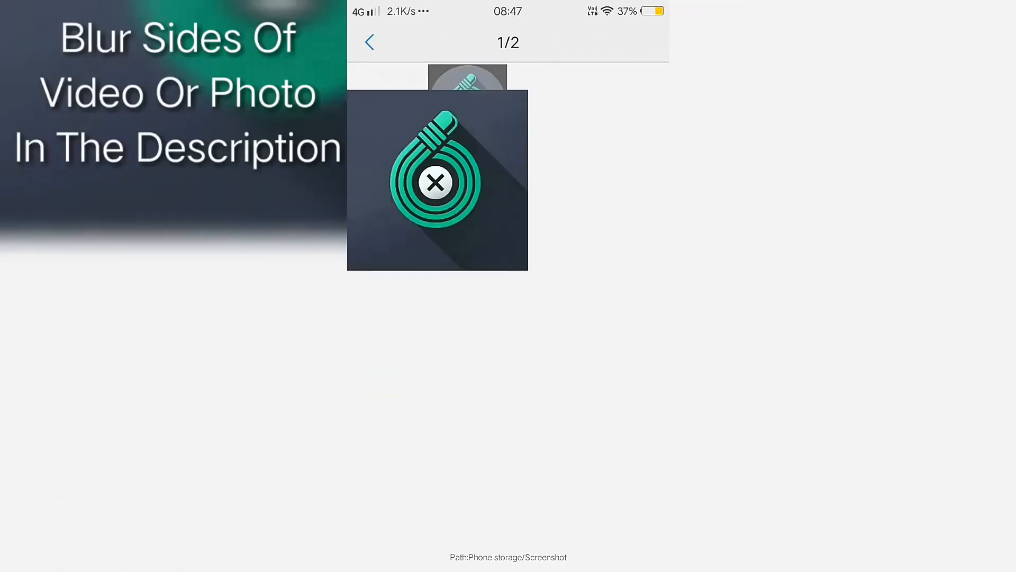